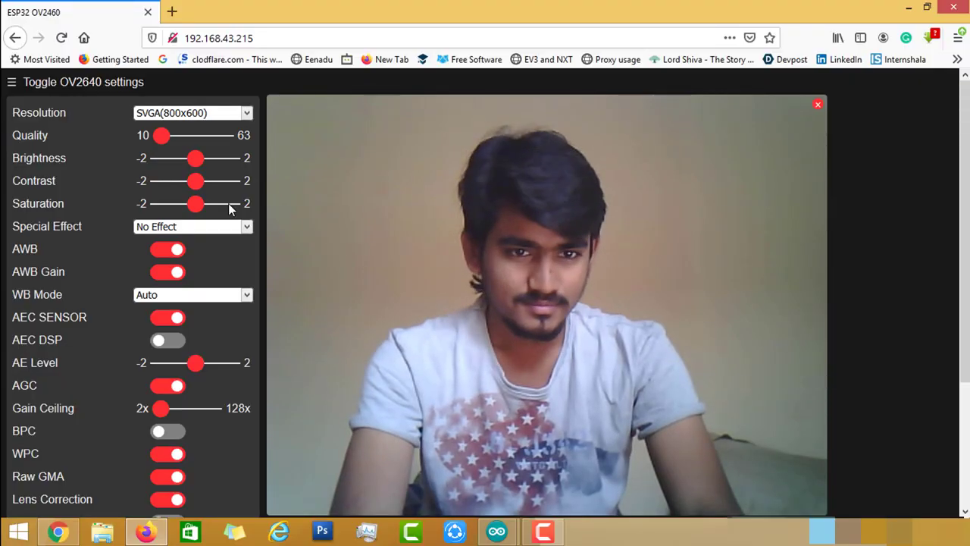
Set the stream resolution to QVGA (320x240) and reach the Face Detection toggles
left_click(194, 112)
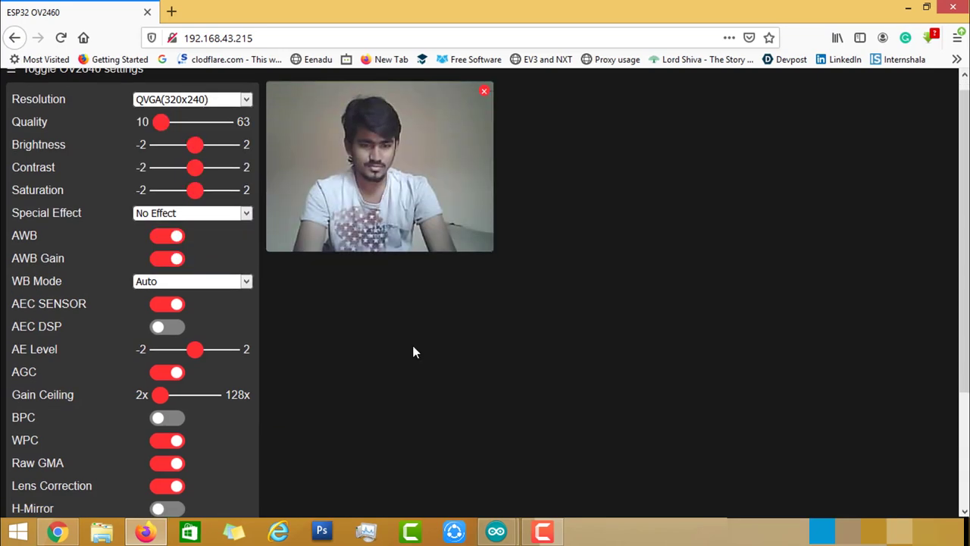
scroll("down", 3)
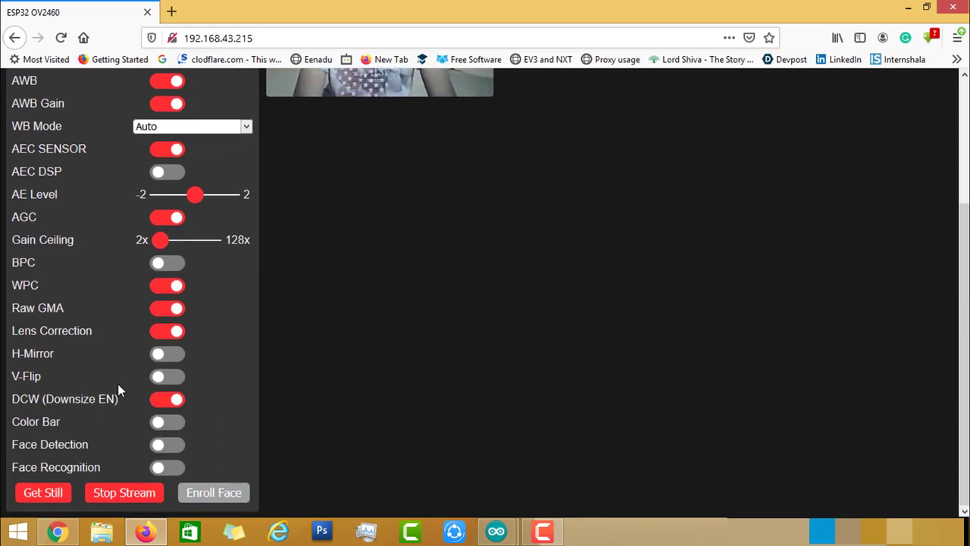
mouse_move(165, 445)
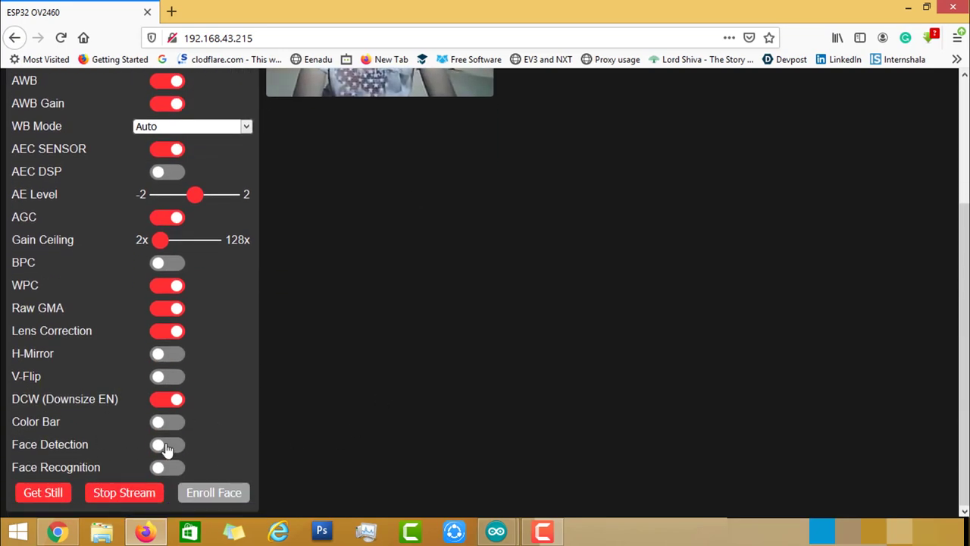
left_click(167, 444)
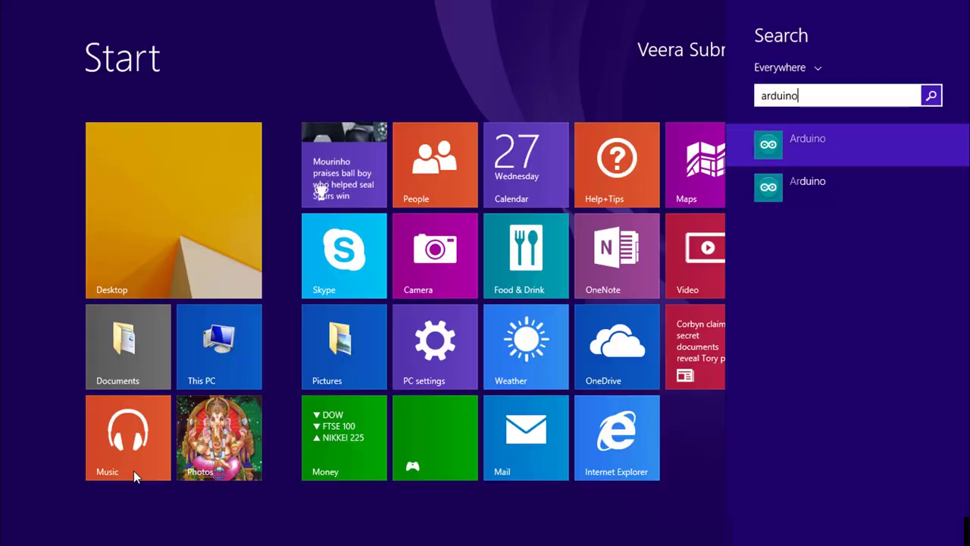
Launch Arduino IDE and search the Boards Manager for 'esp32' to confirm version 1.0.4 is installed
left_click(806, 144)
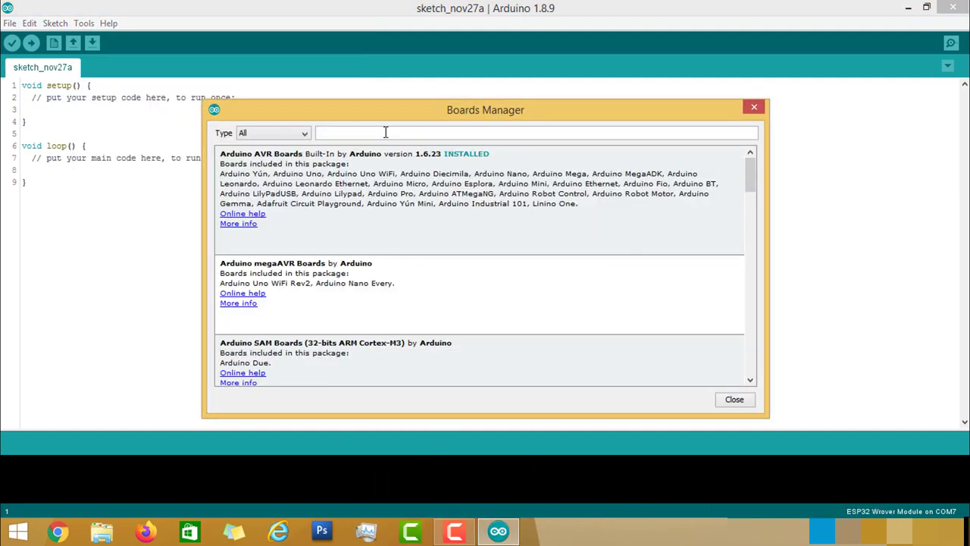
type("esp32")
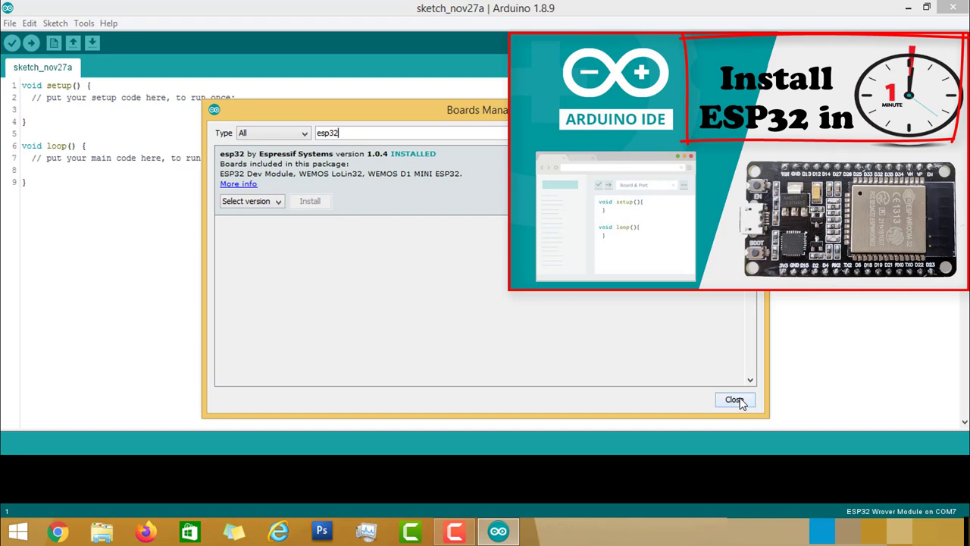
Select ESP32 Wrover Module as the target board under Tools > Board
left_click(734, 400)
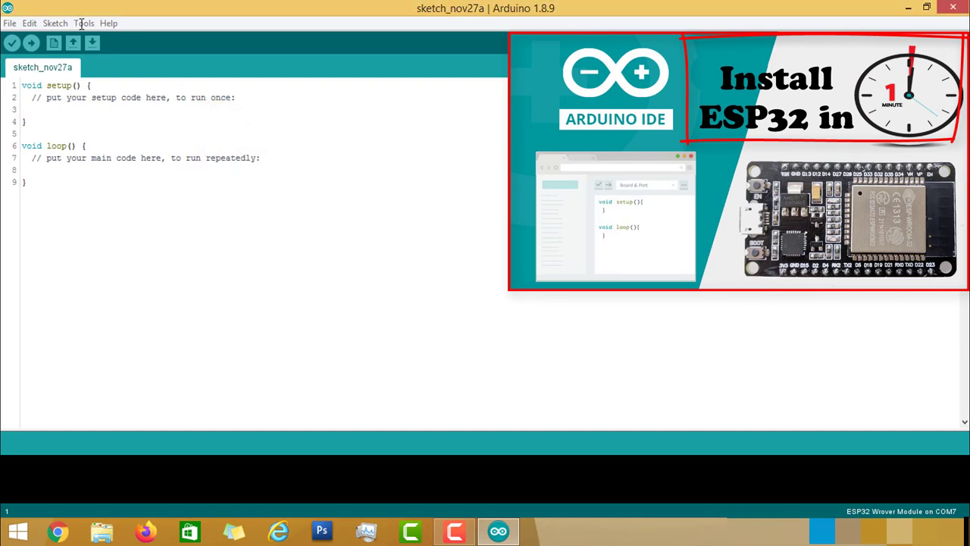
left_click(85, 23)
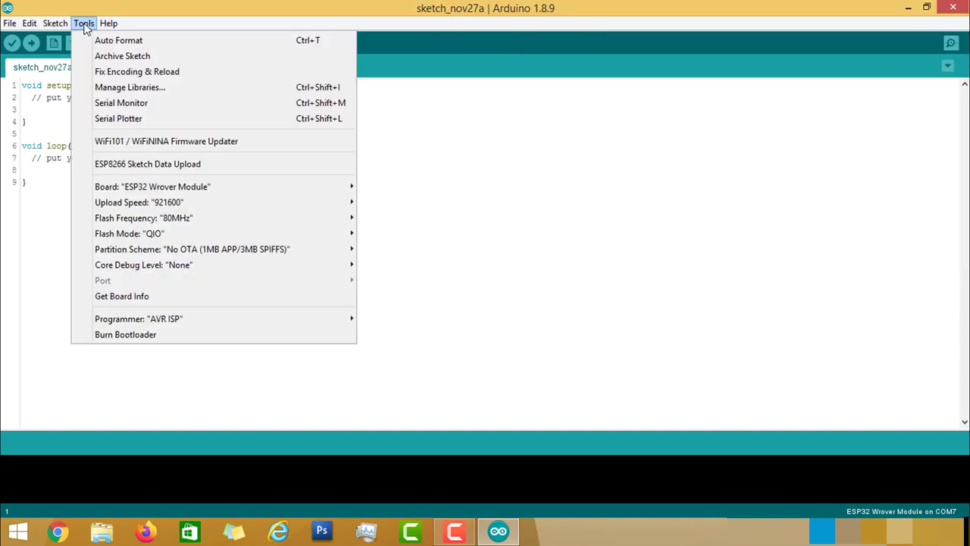
left_click(151, 187)
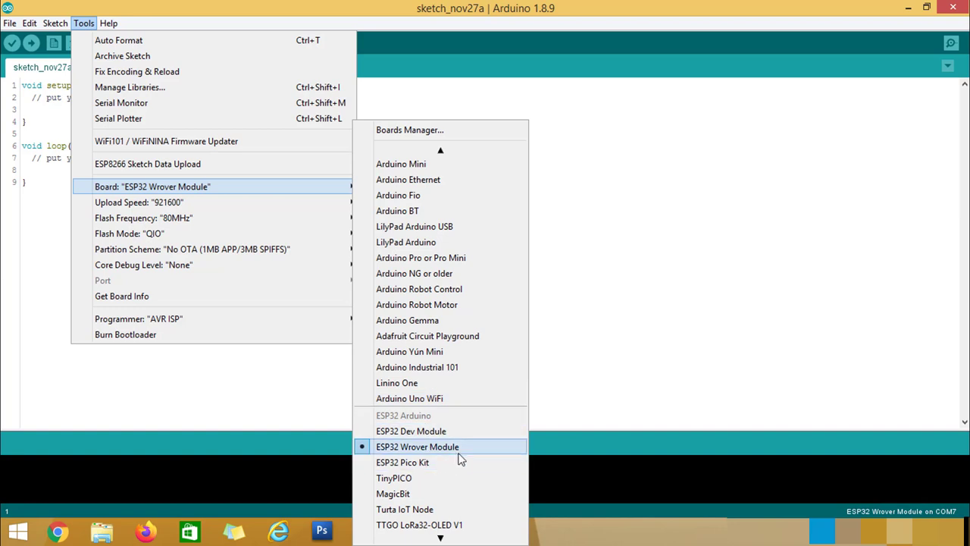
left_click(417, 446)
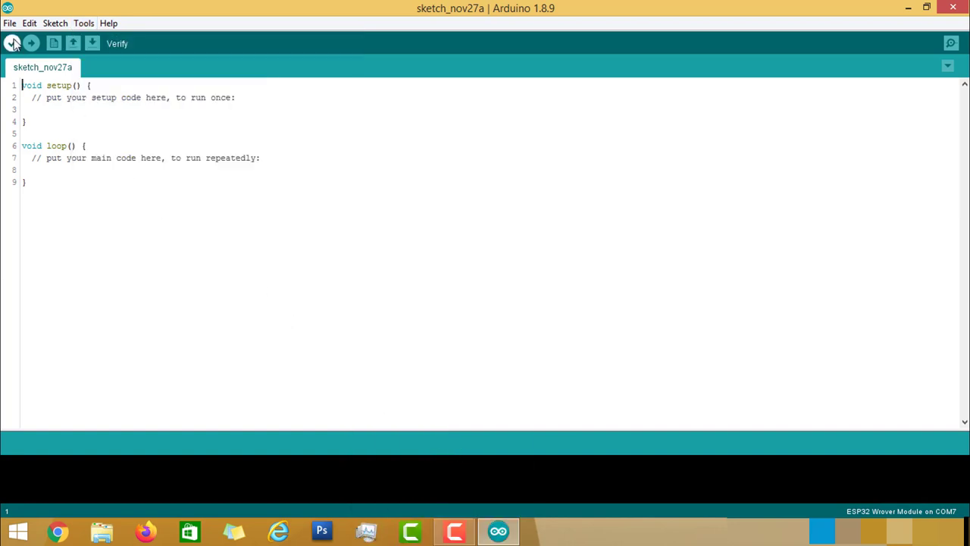
Load the ESP32 Camera example sketch CameraWebServer from File > Examples
left_click(10, 23)
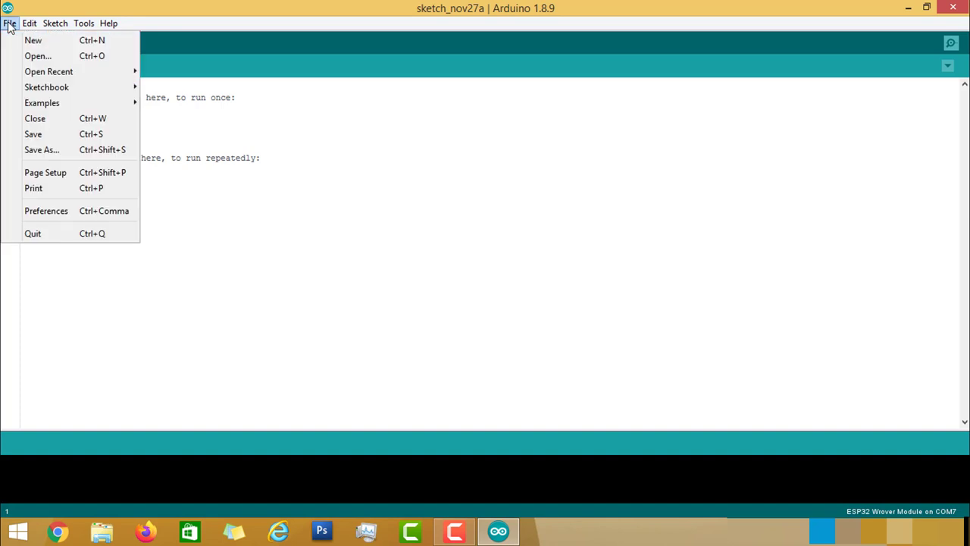
mouse_move(46, 87)
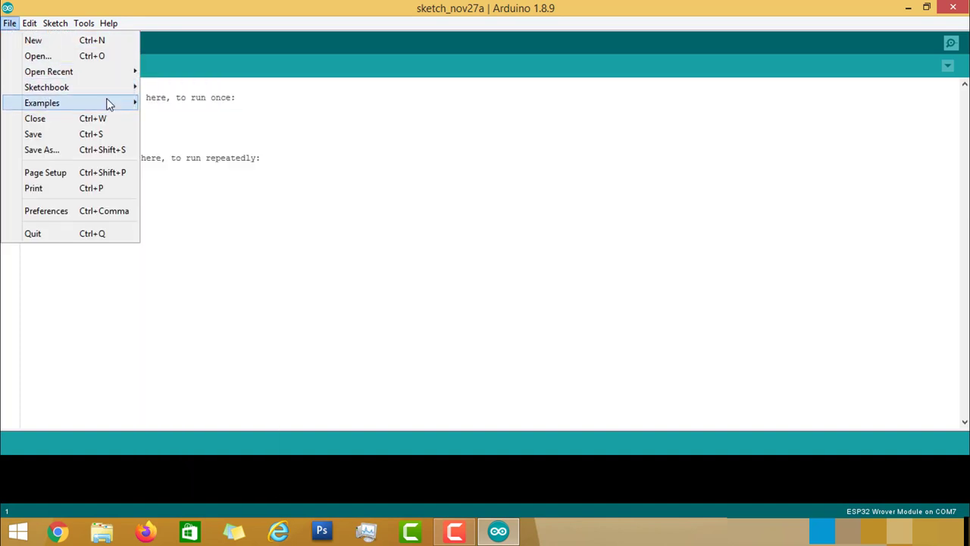
left_click(42, 103)
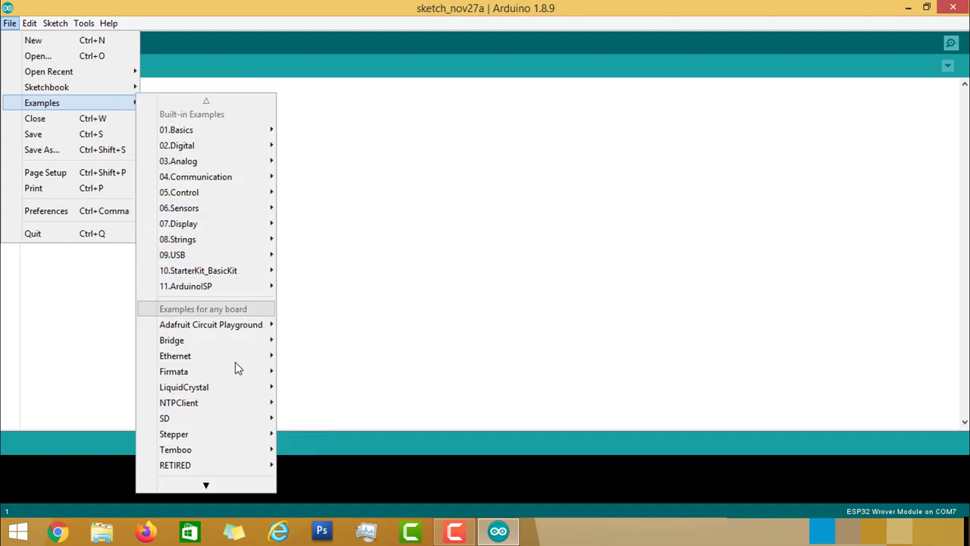
mouse_move(221, 394)
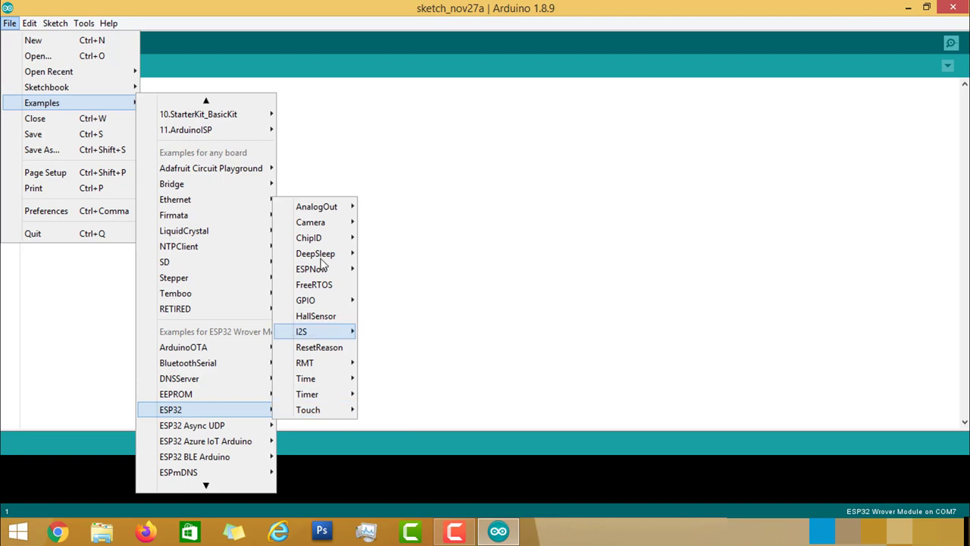
mouse_move(311, 221)
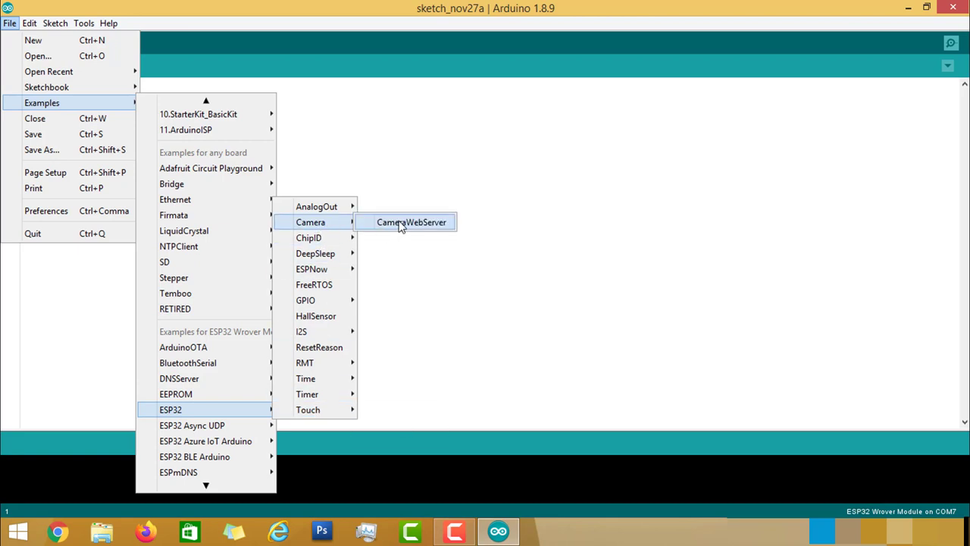
left_click(410, 221)
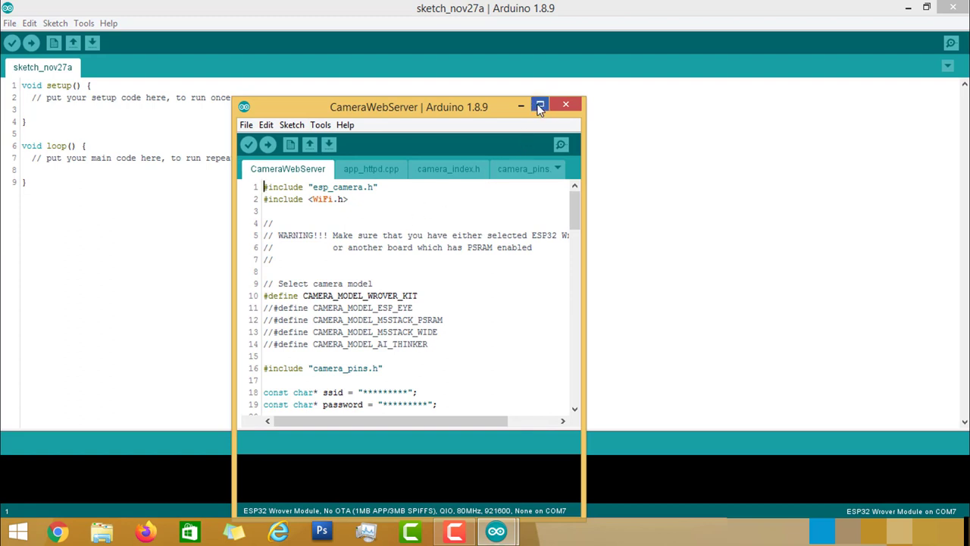
left_click(539, 104)
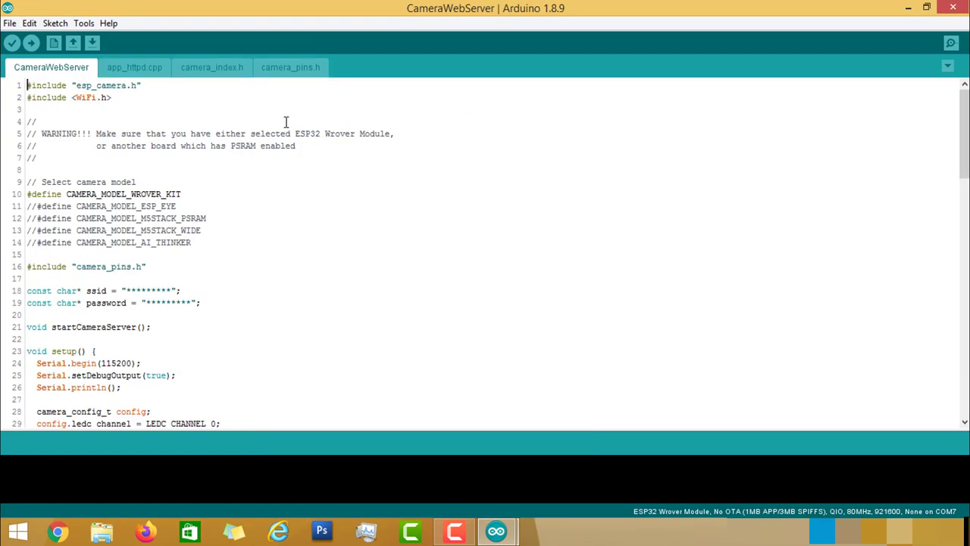
mouse_move(303, 316)
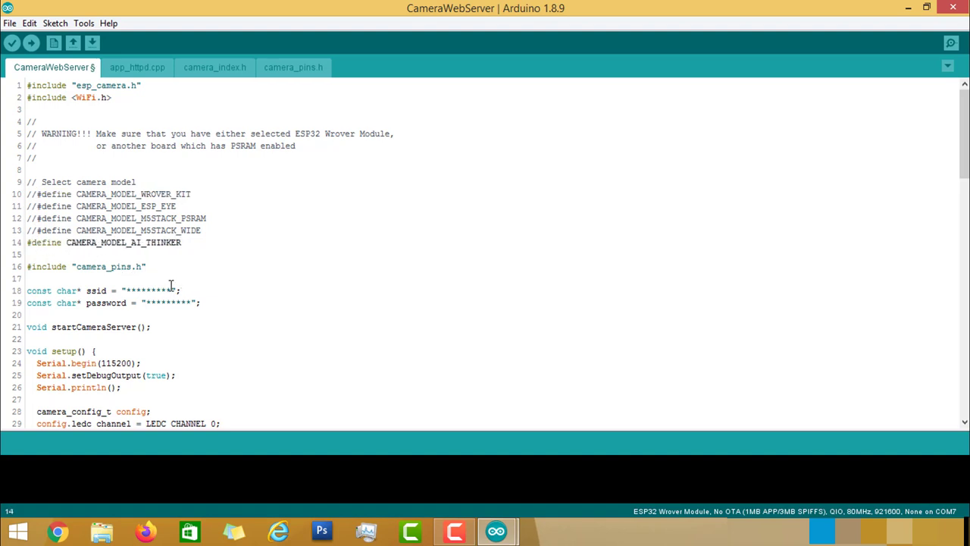
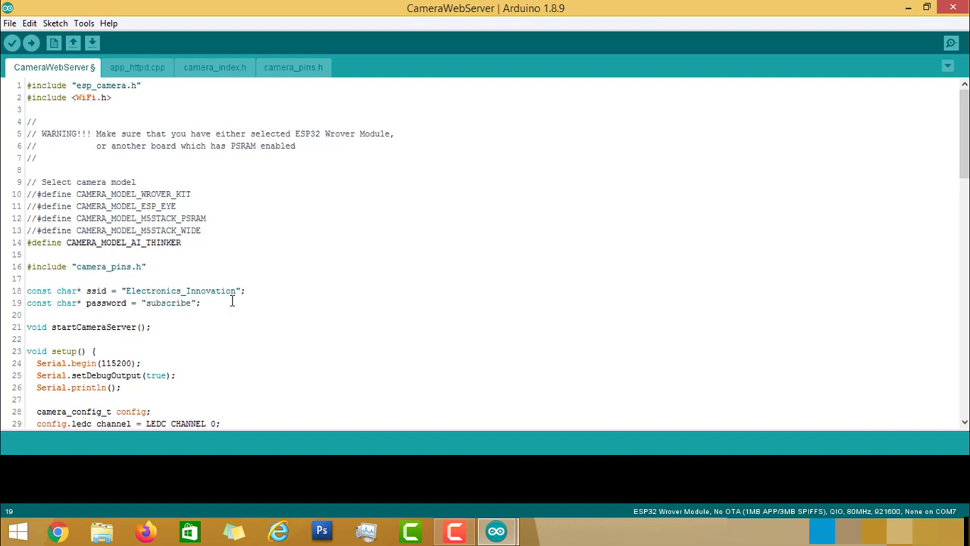
scroll("down", 3)
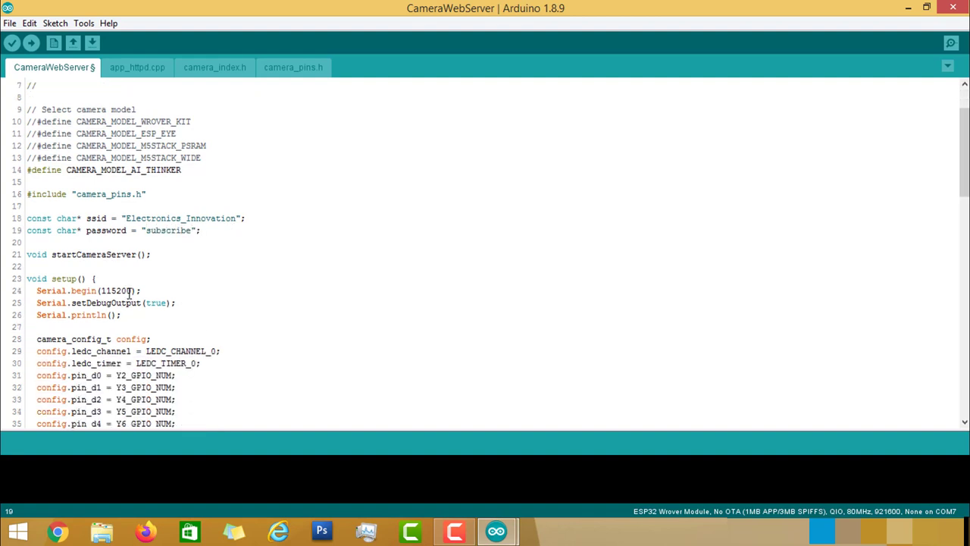
left_click(166, 289)
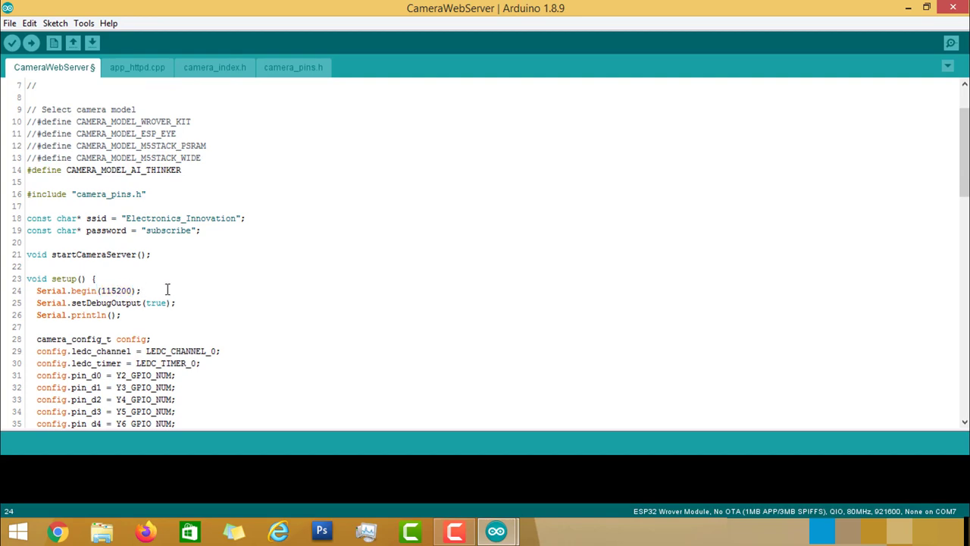
scroll("down", 3)
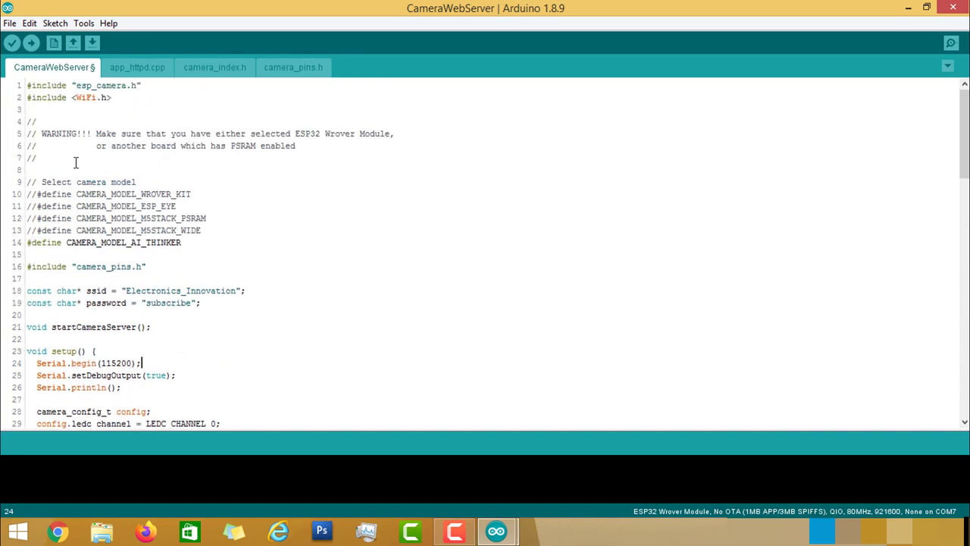
Set the partition scheme to Huge APP (3MB No OTA/1MB SPIFFS) and list the serial ports
left_click(78, 20)
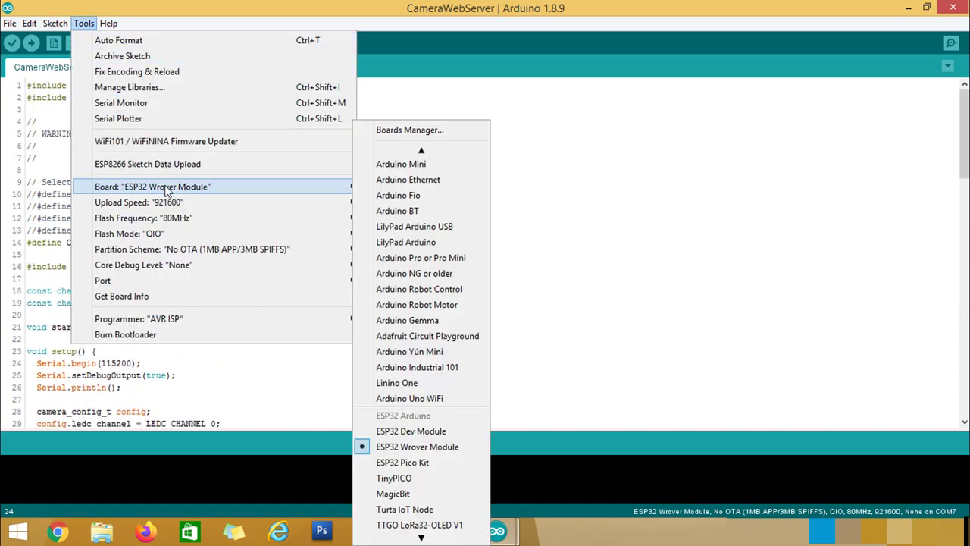
mouse_move(182, 188)
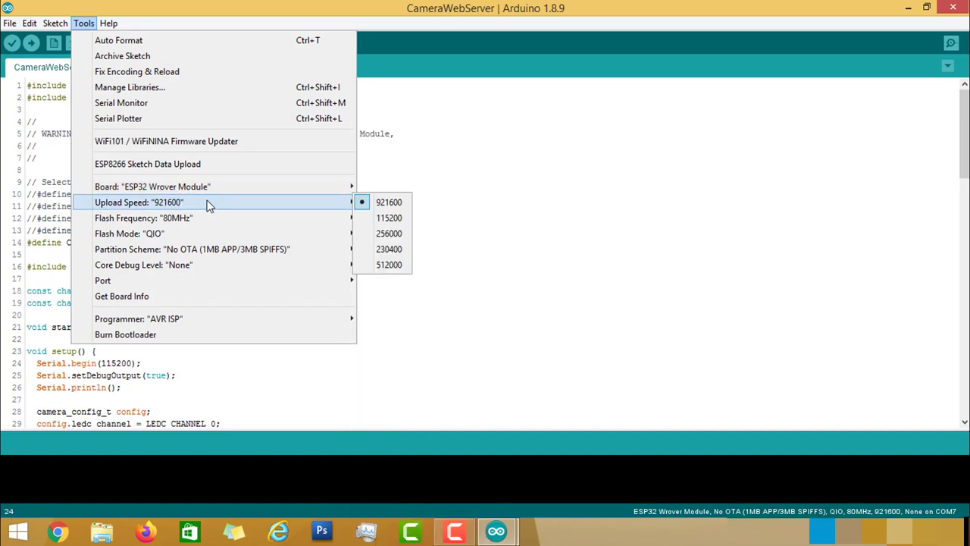
mouse_move(170, 264)
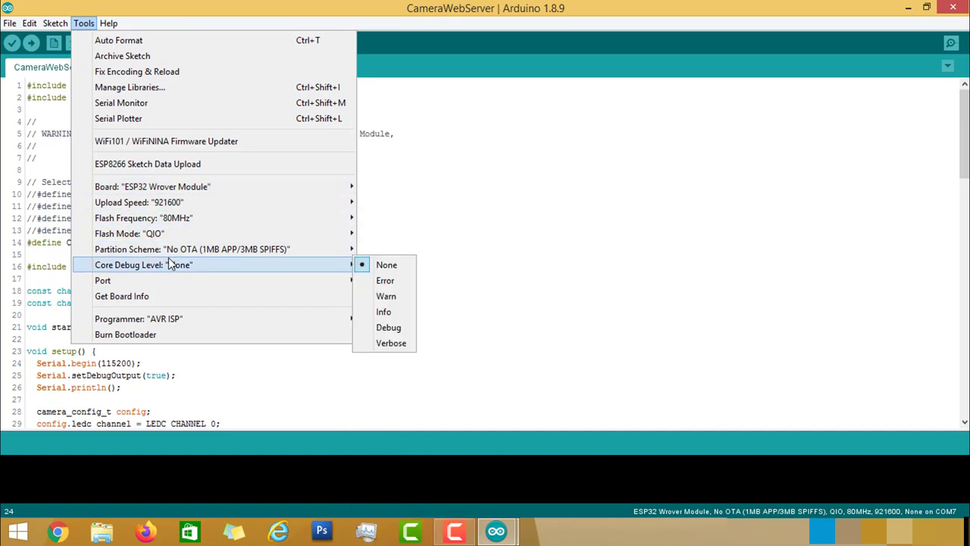
mouse_move(191, 249)
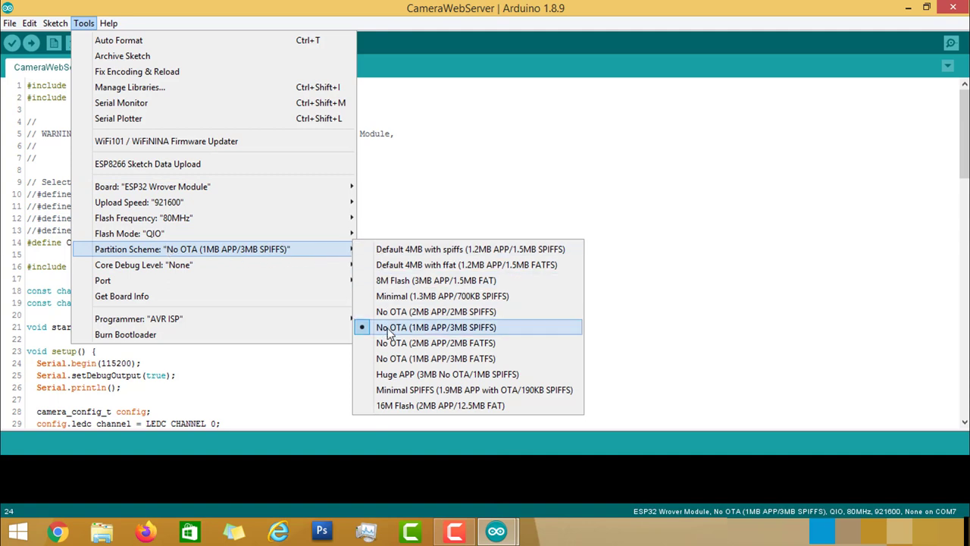
mouse_move(387, 377)
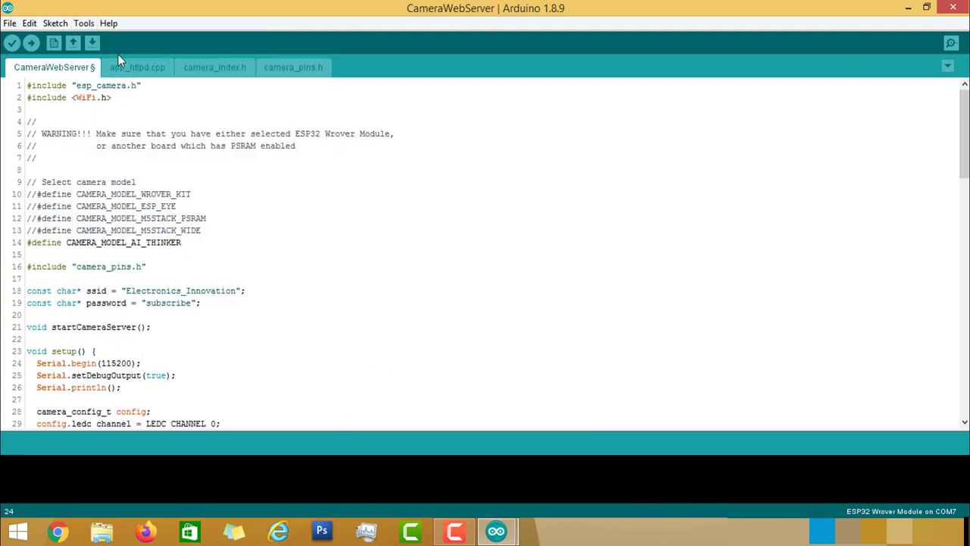
left_click(93, 18)
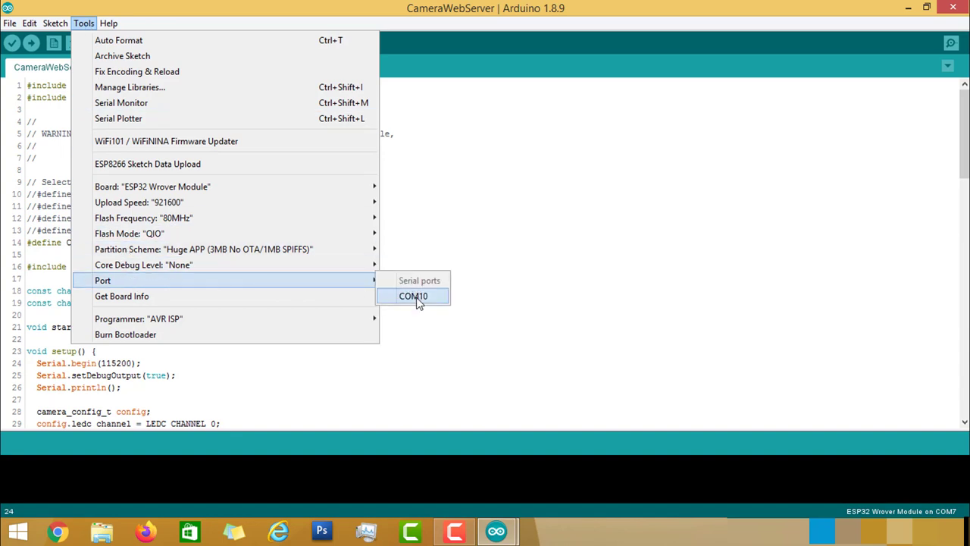
Choose COM10 as the port and upload the CameraWebServer sketch until 'Done uploading.'
left_click(412, 295)
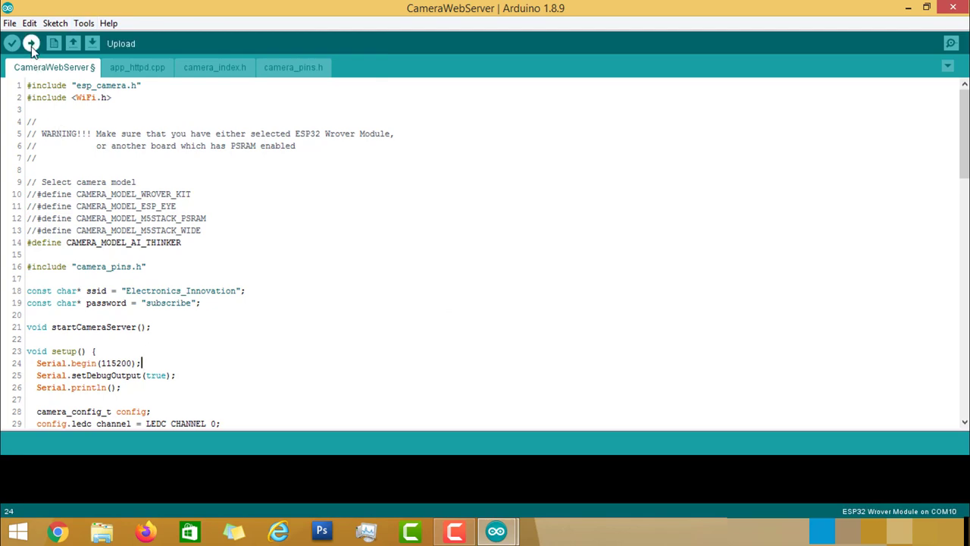
left_click(36, 43)
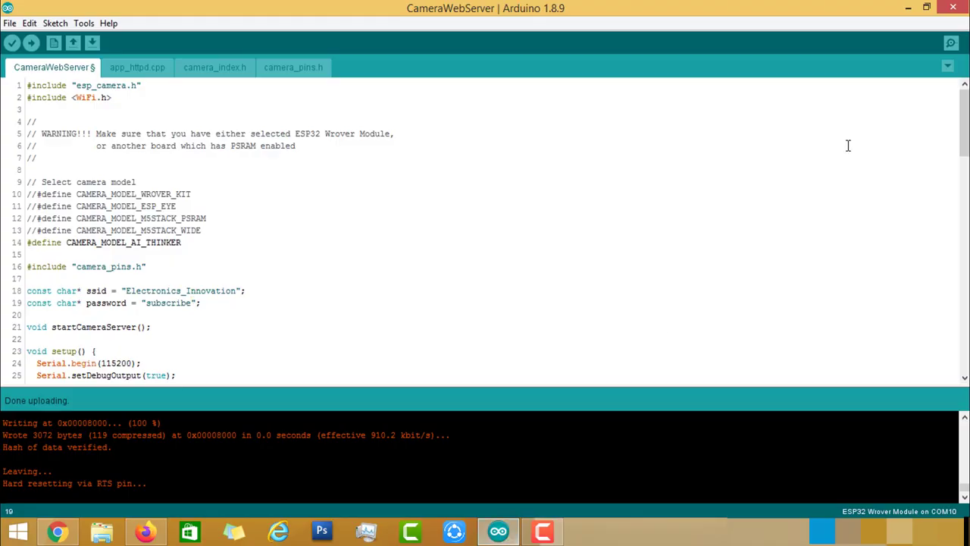
left_click(951, 42)
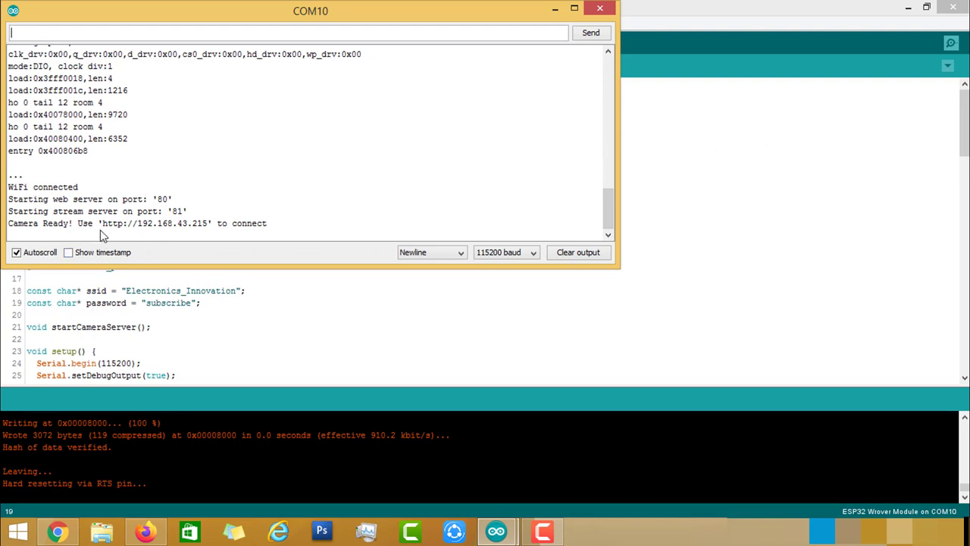
left_click_drag(99, 223, 267, 222)
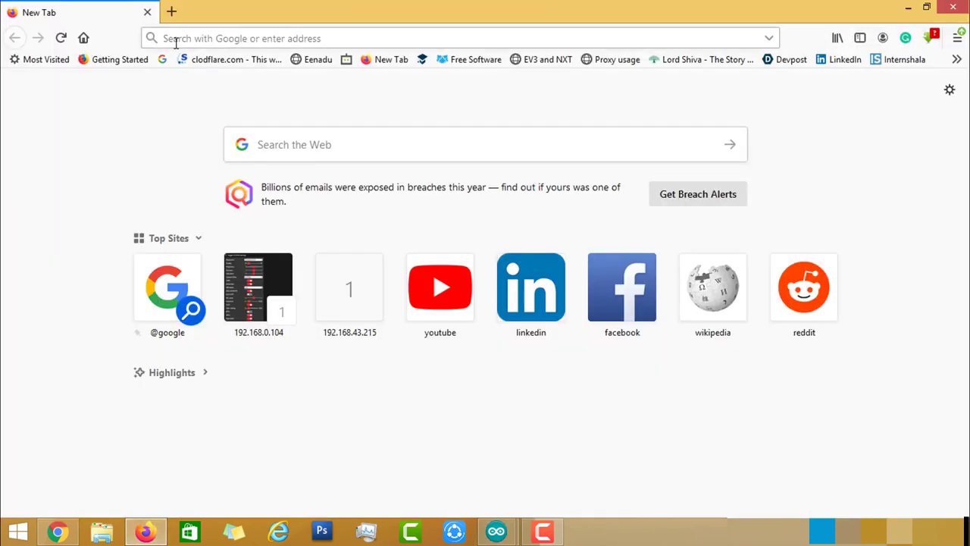
type("http://192.168.43.215")
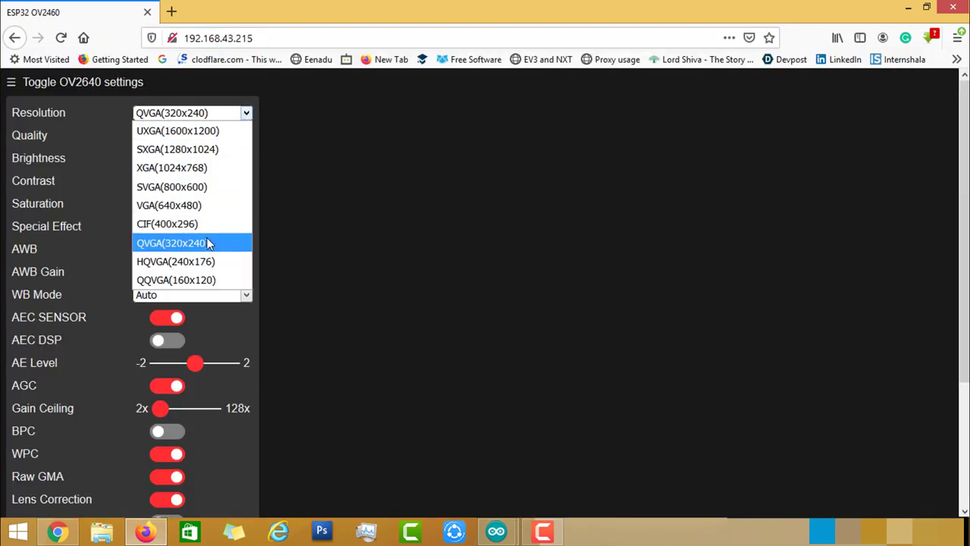
mouse_move(185, 245)
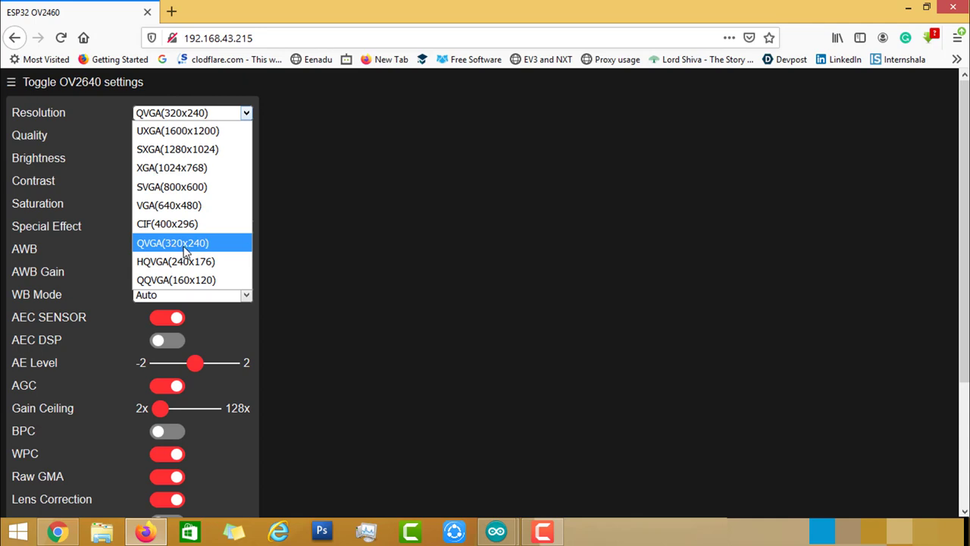
left_click(191, 243)
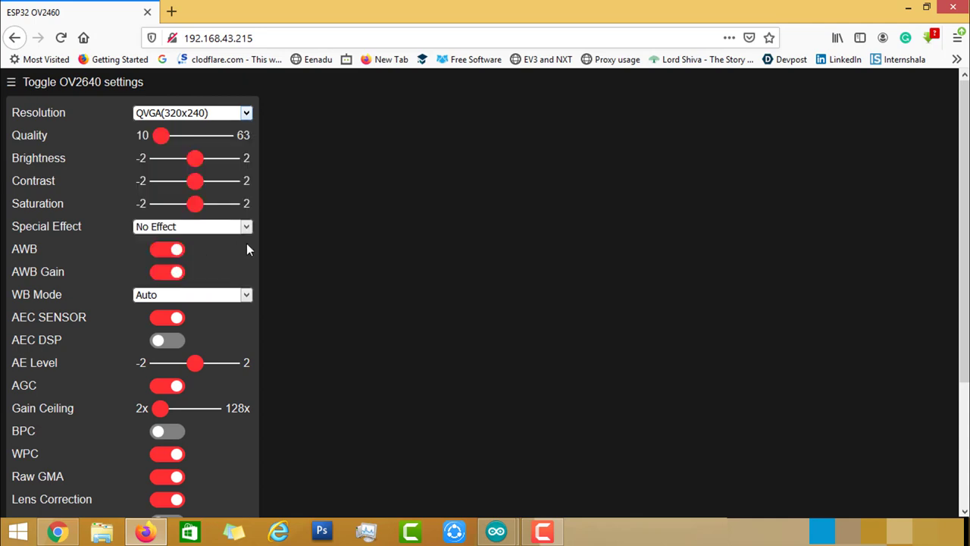
scroll("down", 3)
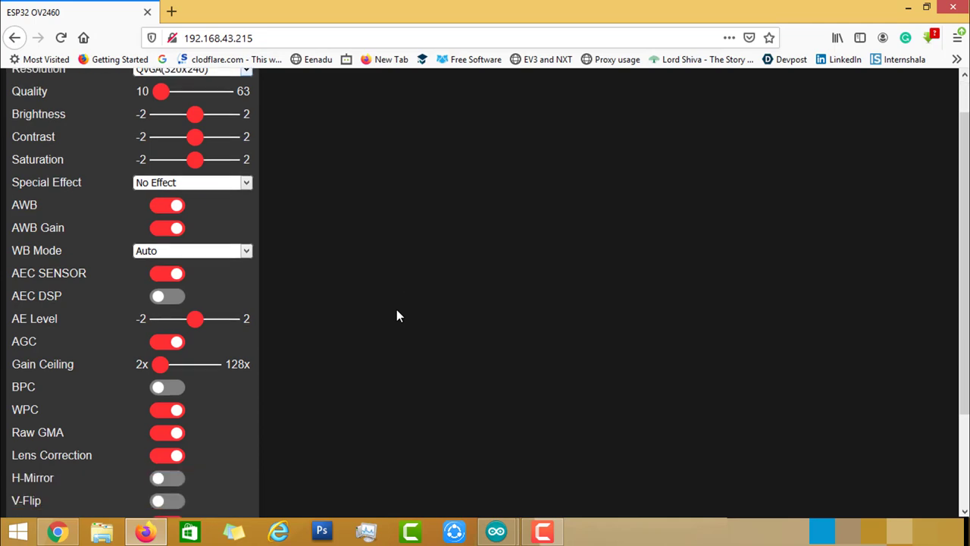
scroll("down", 3)
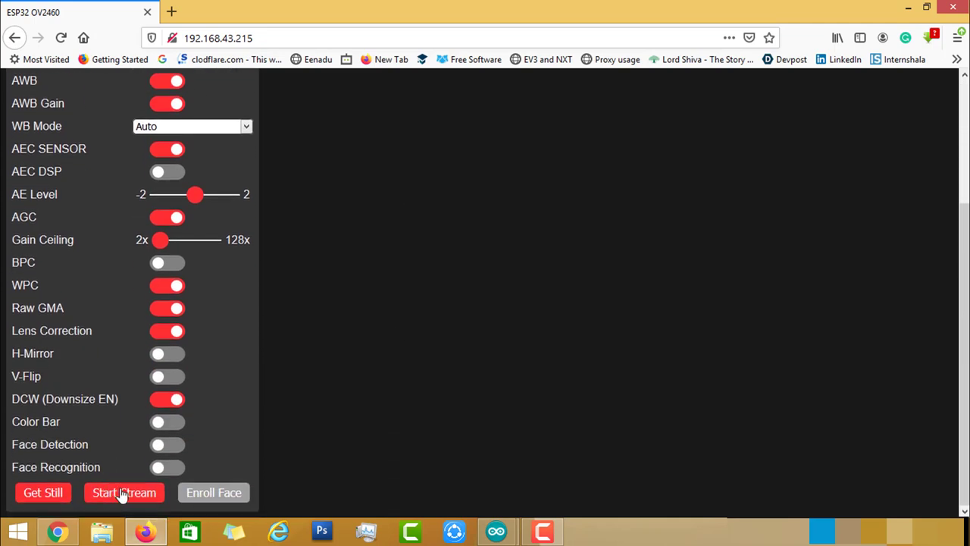
Start the live camera stream and switch it to UXGA (1600x1200)
left_click(124, 493)
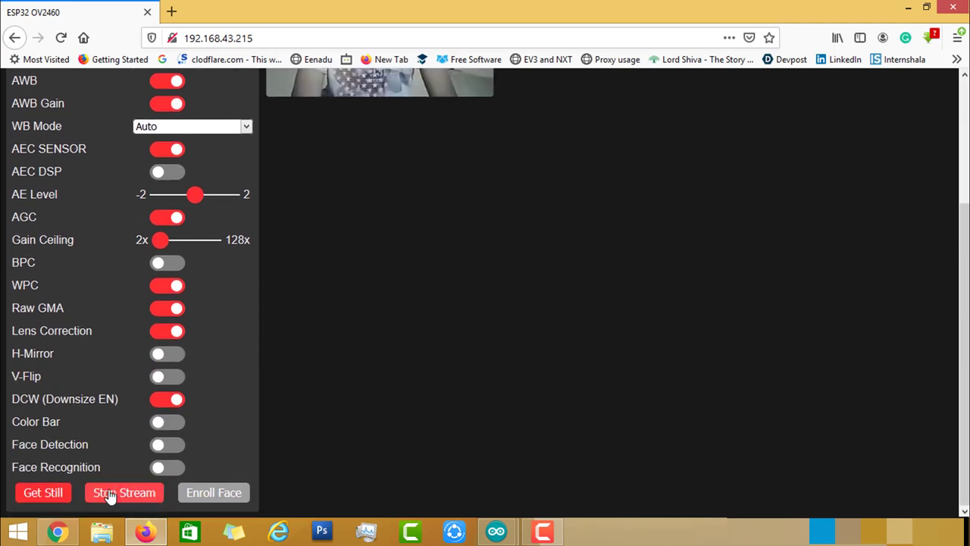
left_click(124, 491)
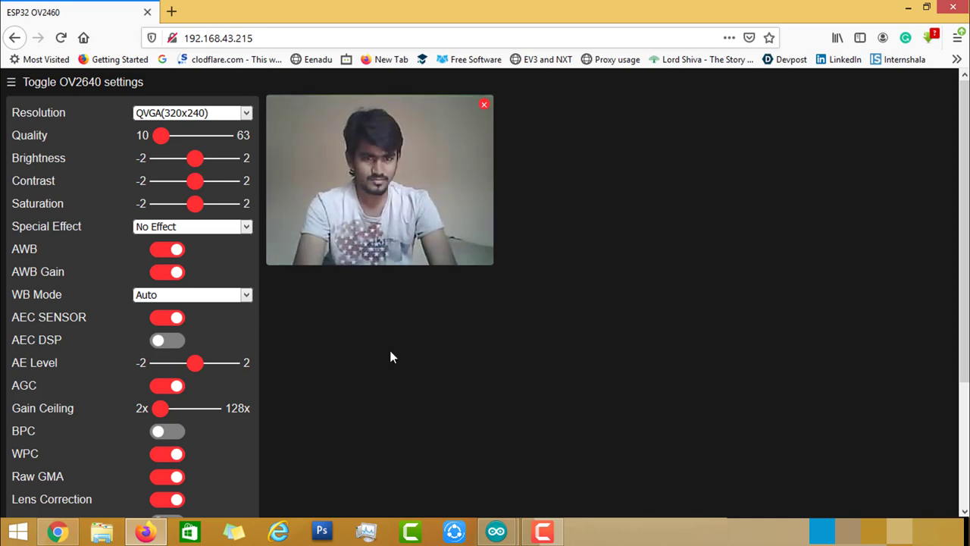
left_click(190, 112)
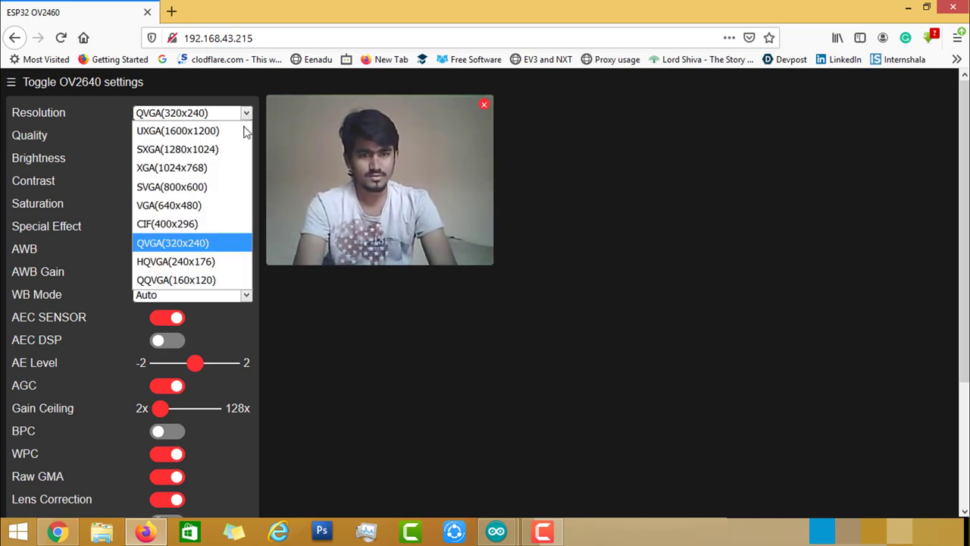
left_click(177, 130)
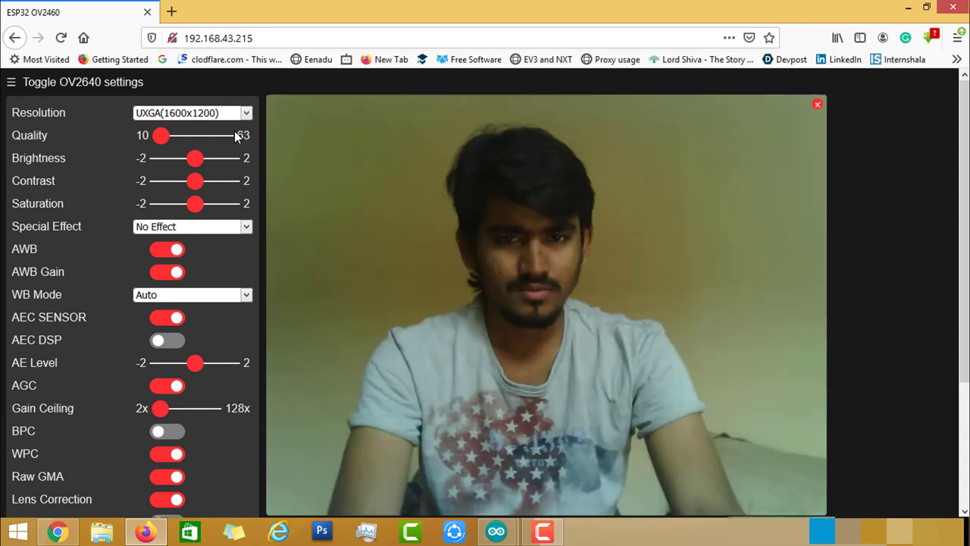
Try a smaller resolution and QQVGA (160x120), then return the stream to QVGA (320x240)
left_click(191, 112)
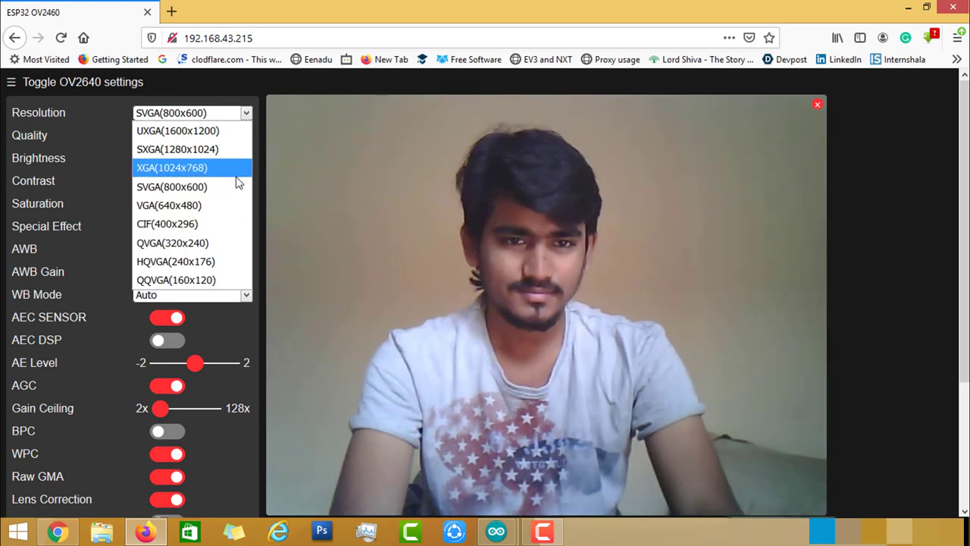
left_click(168, 204)
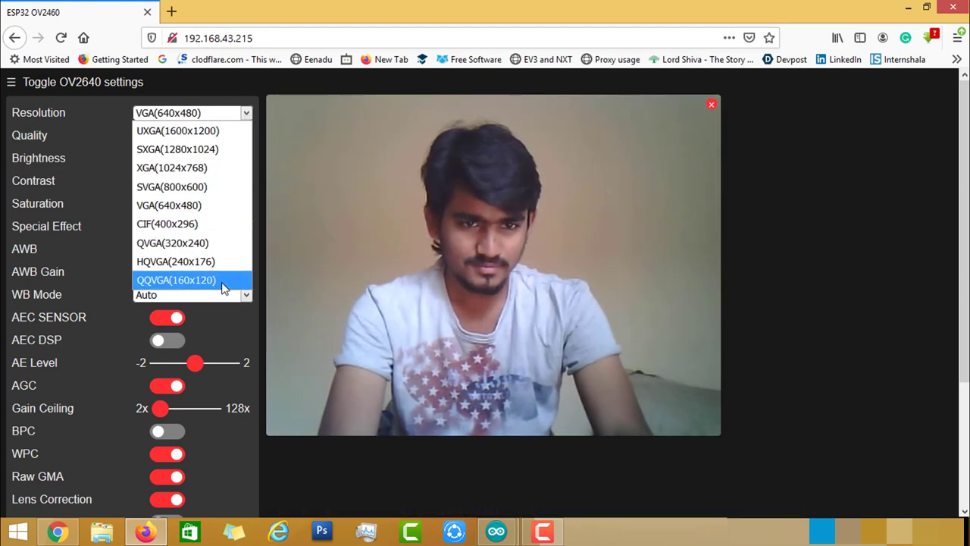
left_click(176, 279)
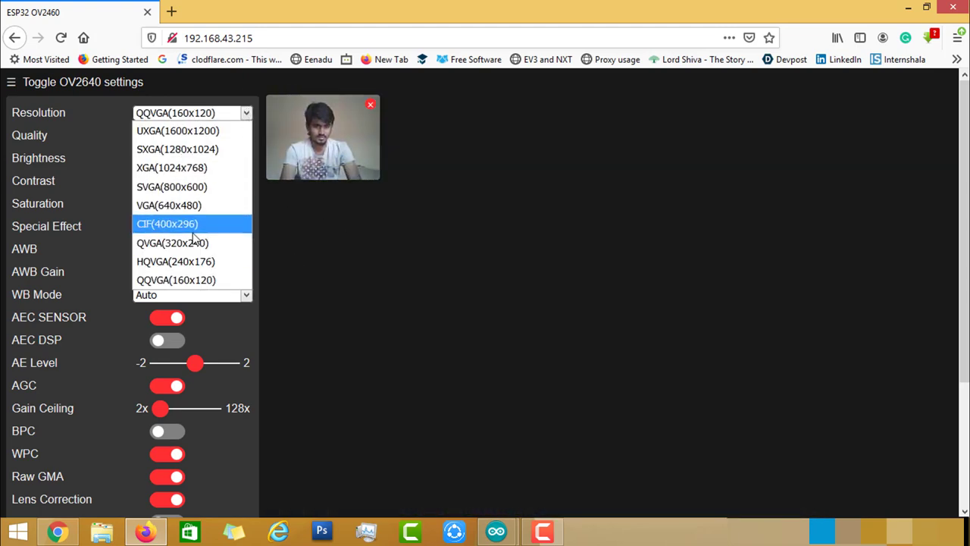
left_click(173, 243)
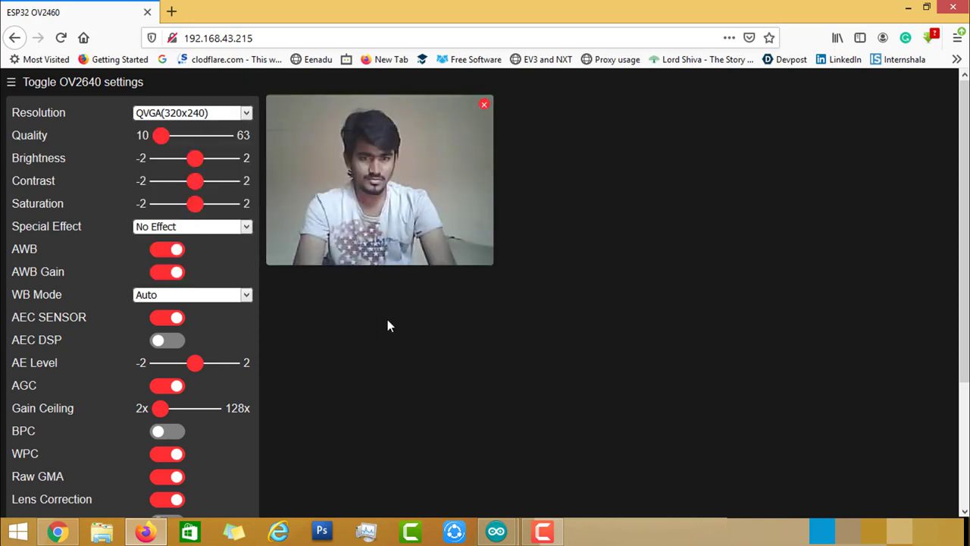
Turn on Face Detection and Face Recognition and enroll the face so it greets 'Hello Subject 0'
scroll("down", 3)
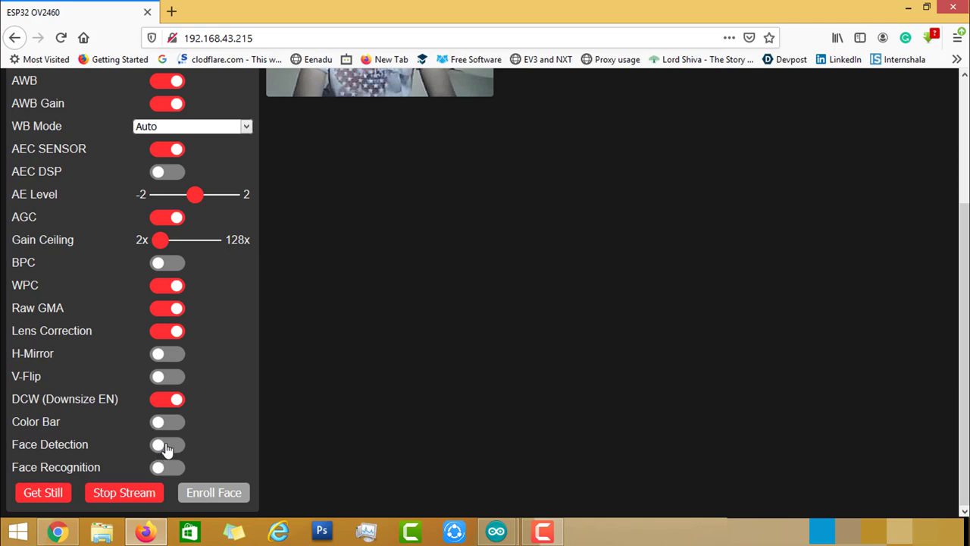
left_click(167, 444)
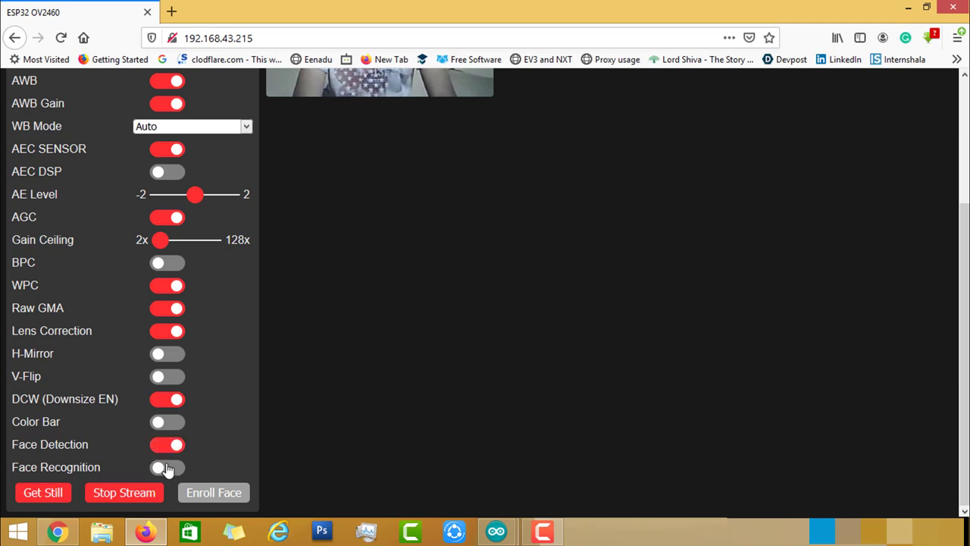
left_click(165, 467)
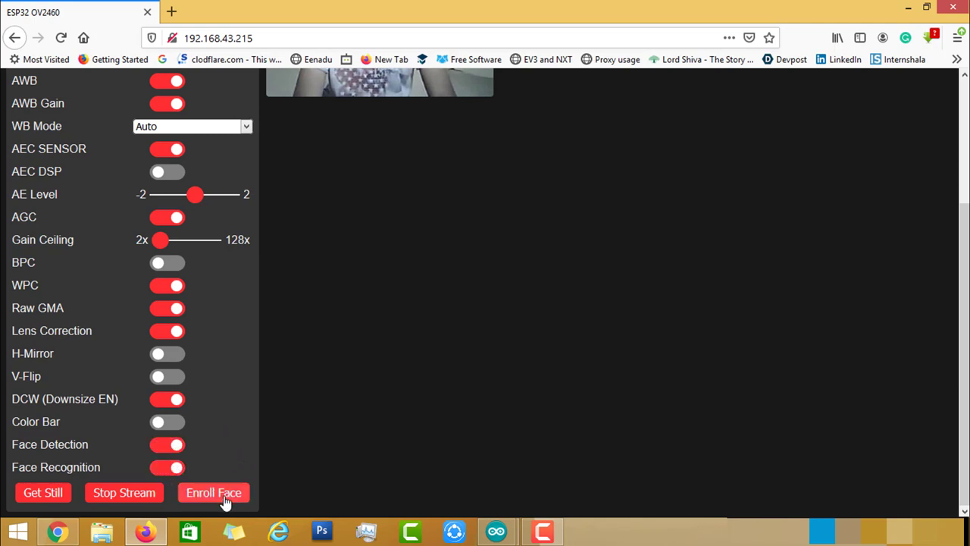
left_click(214, 491)
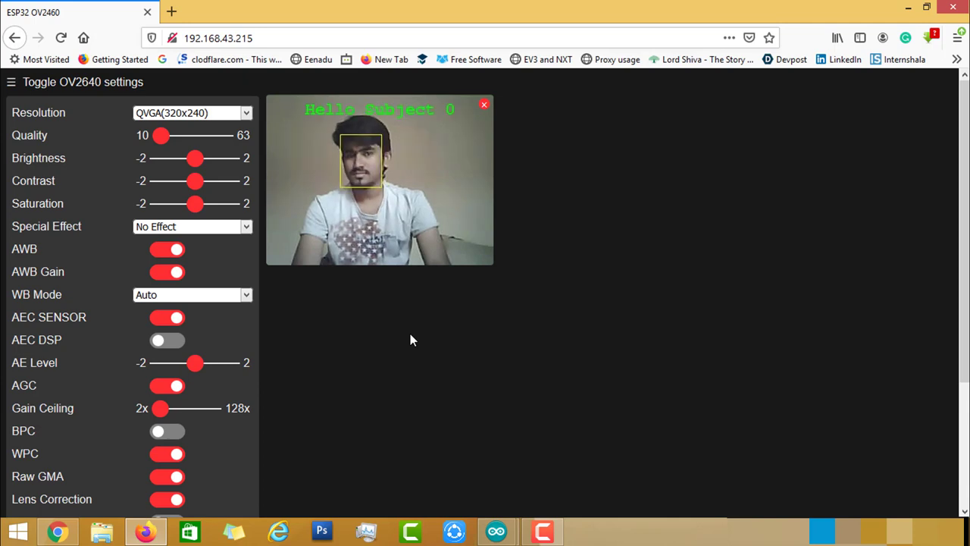
mouse_move(439, 135)
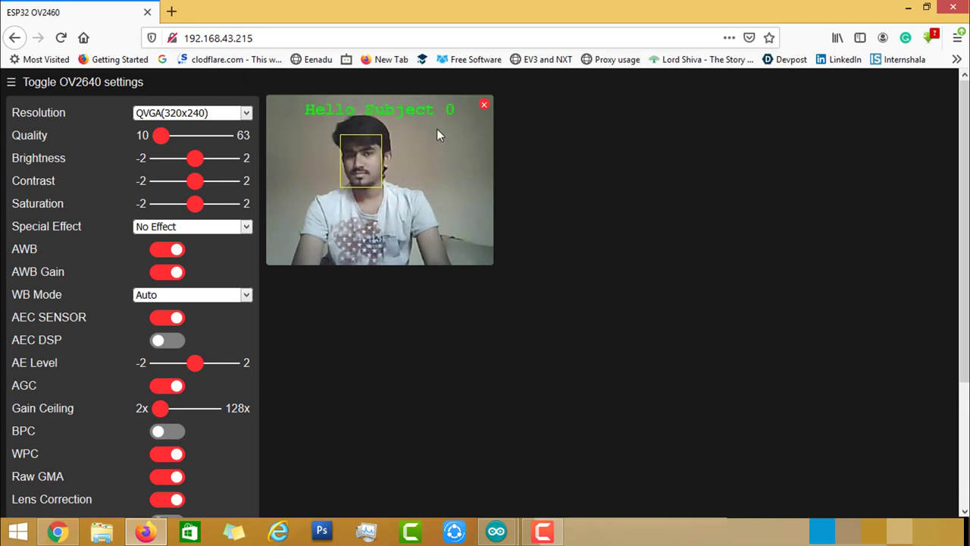